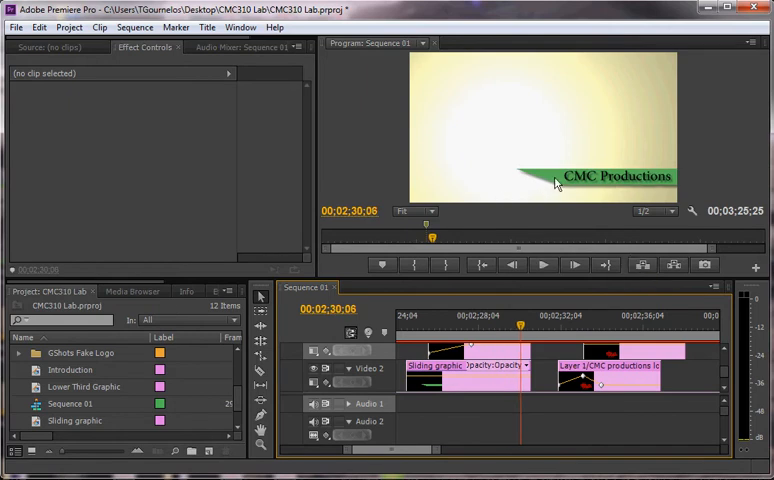
pyautogui.moveTo(560, 196)
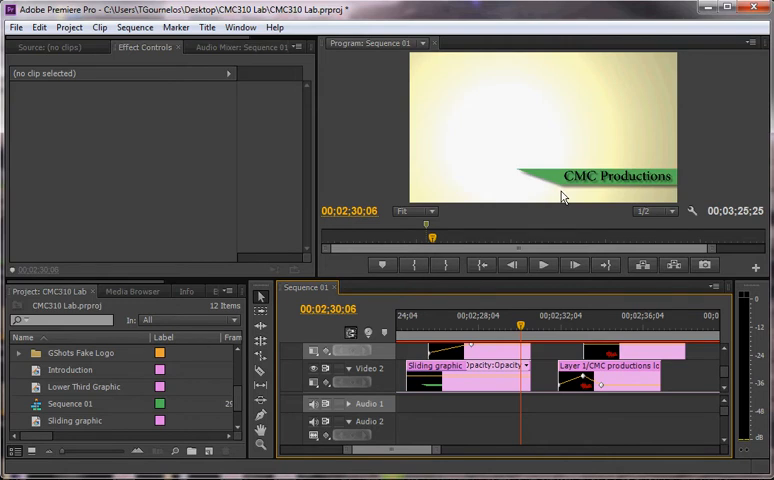
pyautogui.moveTo(558, 300)
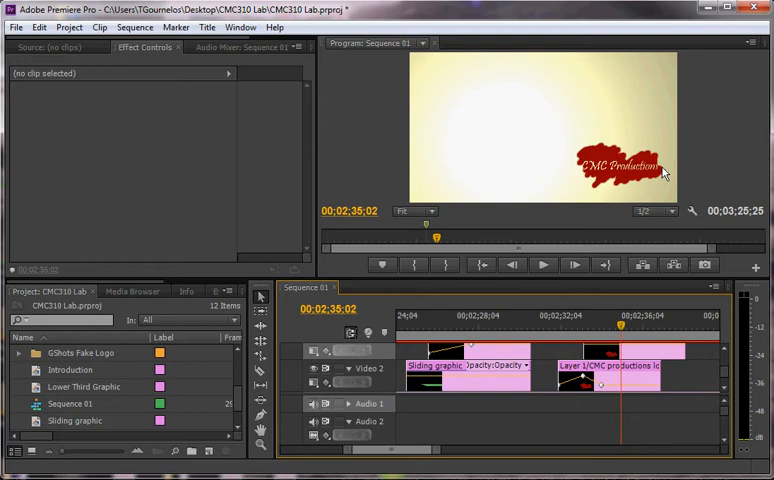
pyautogui.moveTo(572, 176)
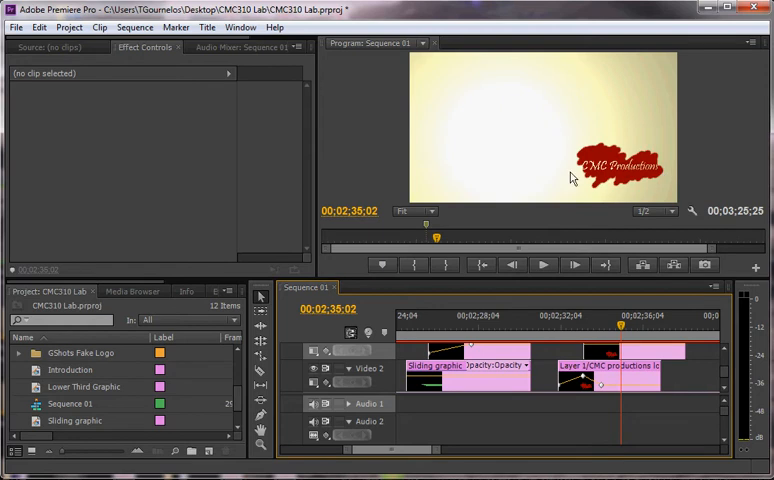
# - Select the old title items in the Project panel and start deleting them
pyautogui.click(416, 212)
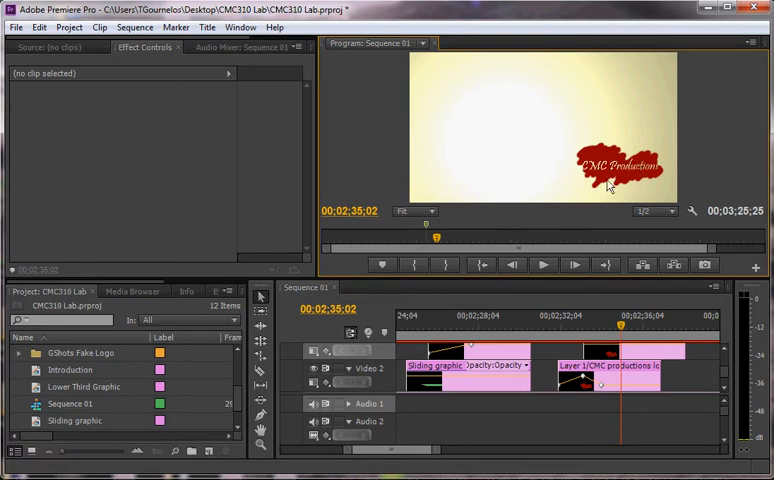
pyautogui.moveTo(616, 344)
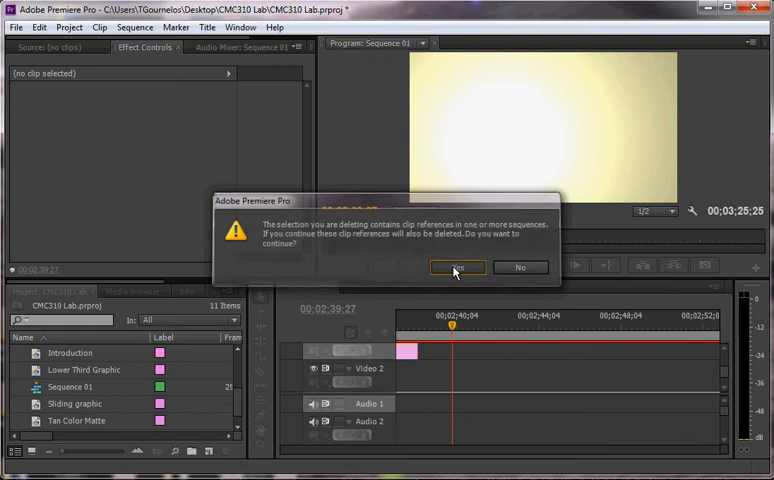
# - Confirm the deletion, reopen the Lower Third Graphic title and add a small wedge below the green one
pyautogui.click(456, 268)
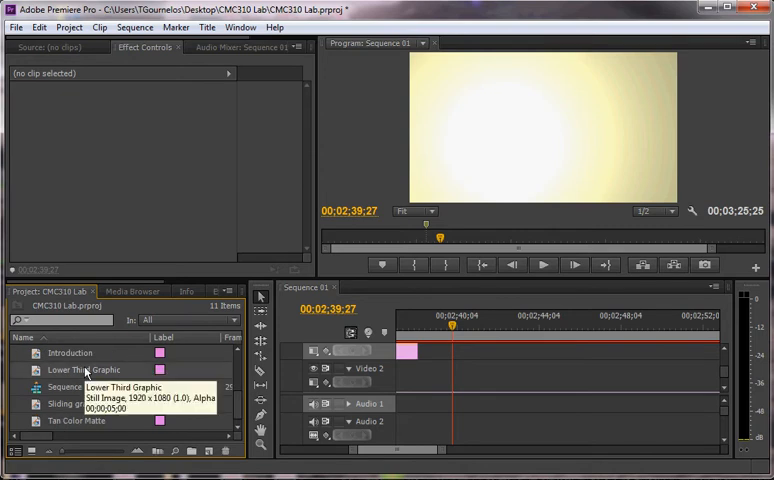
pyautogui.doubleClick(84, 368)
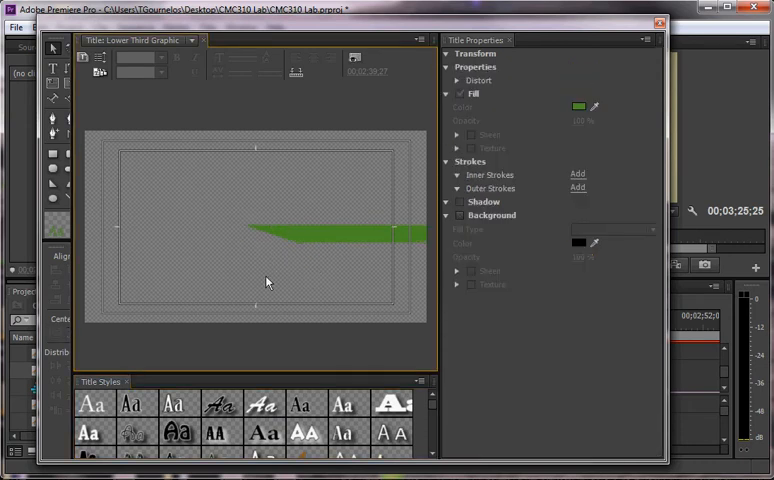
pyautogui.moveTo(58, 186)
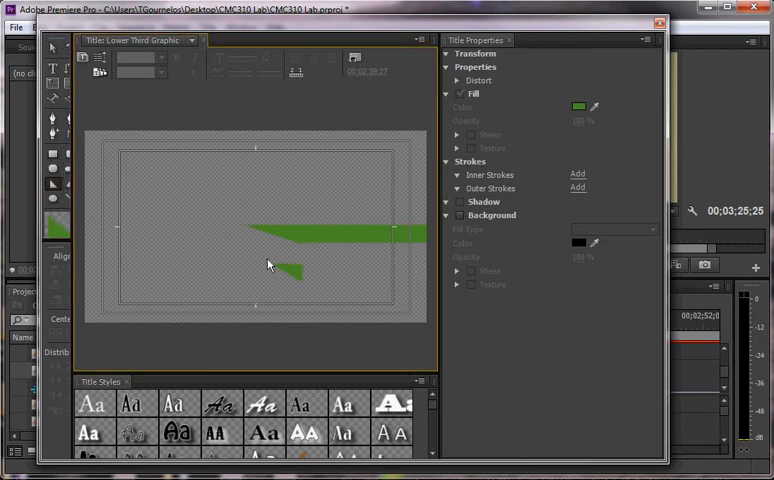
pyautogui.click(284, 268)
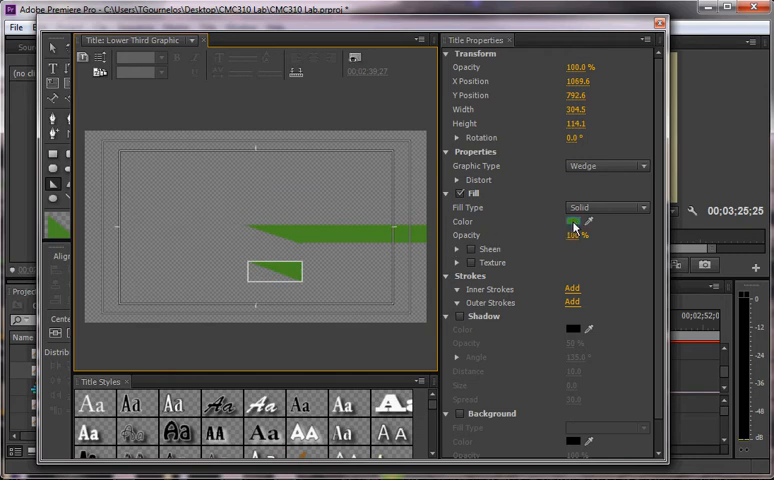
# - Fill the new shape with teal and stretch it into a long bar under the green wedge
pyautogui.click(570, 220)
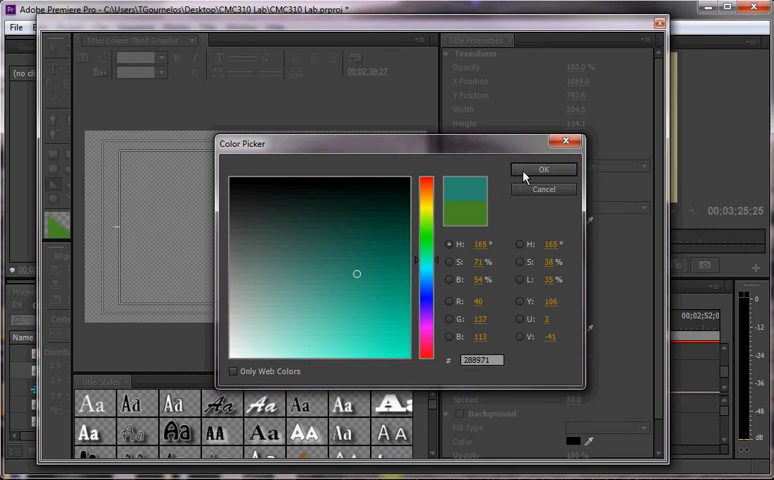
pyautogui.click(544, 168)
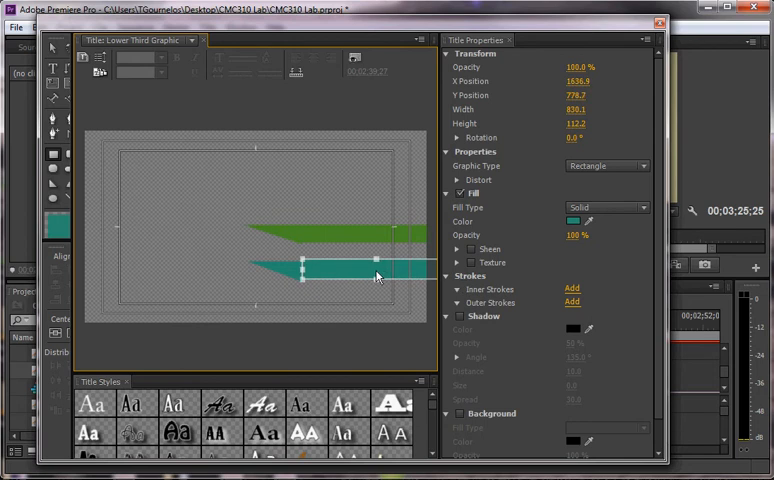
pyautogui.moveTo(378, 278); pyautogui.dragTo(376, 280)
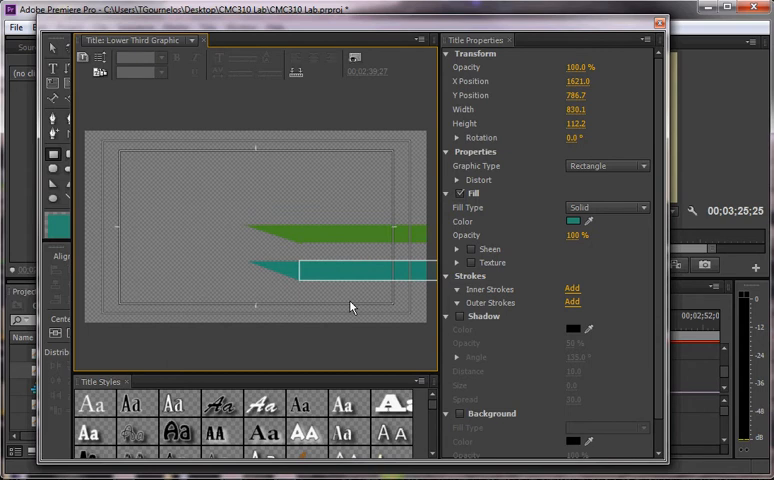
pyautogui.moveTo(84, 96)
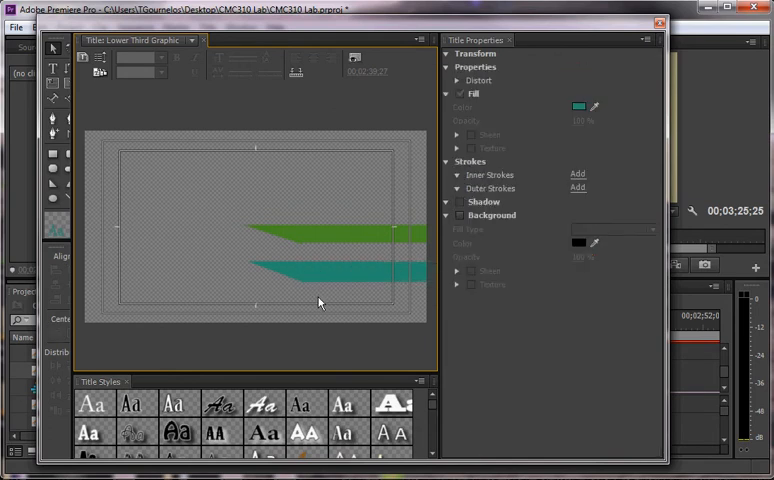
# - Select the teal bar and remove it, keeping only the green wedge
pyautogui.click(312, 276)
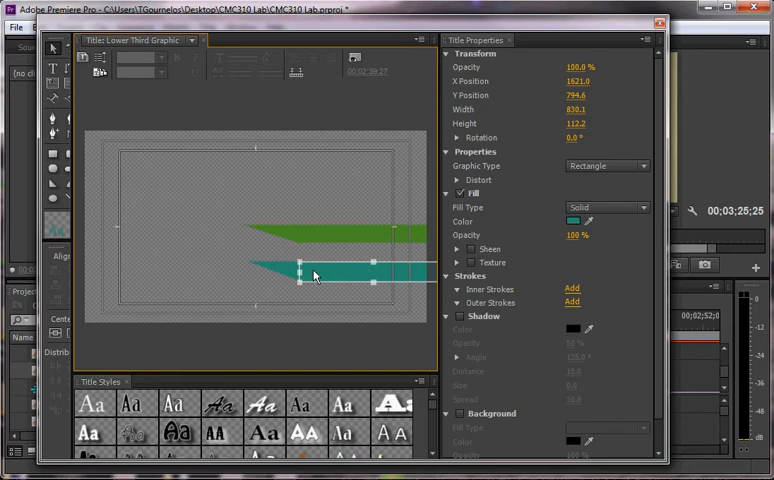
pyautogui.click(454, 52)
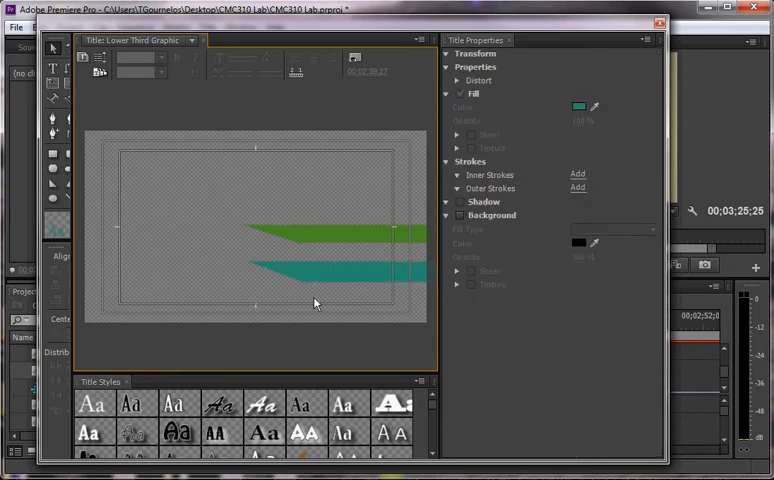
pyautogui.click(320, 276)
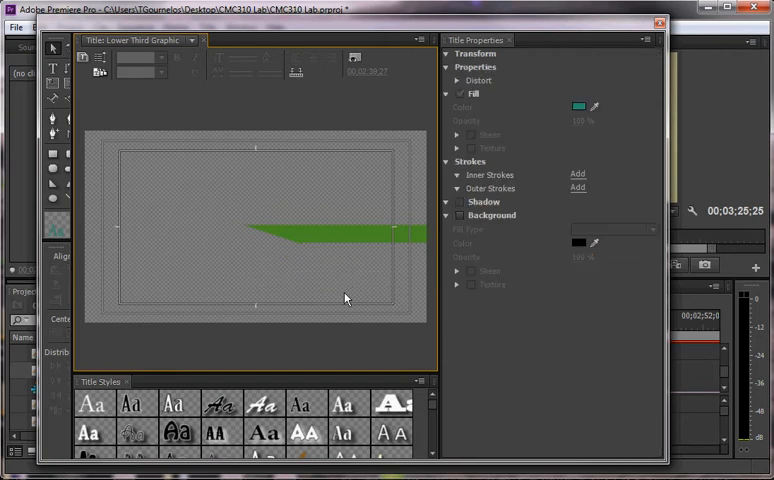
pyautogui.moveTo(516, 44)
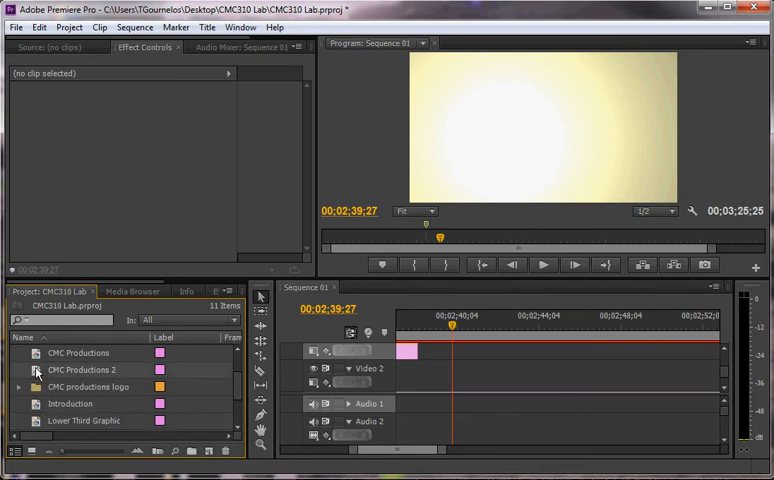
# - Review the CMC Productions 2 title's properties and close the title designer
pyautogui.doubleClick(78, 368)
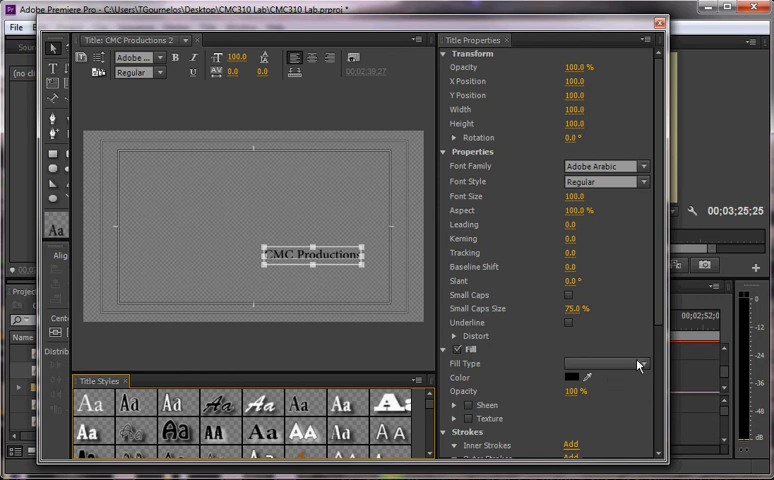
pyautogui.scroll(-3)
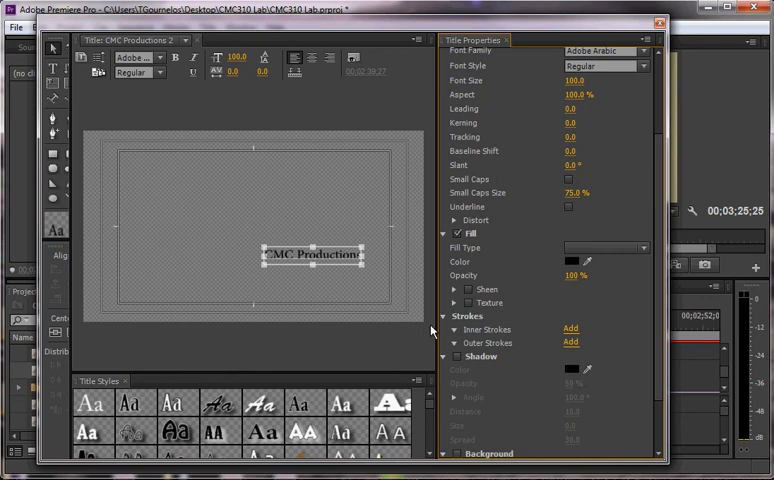
pyautogui.moveTo(498, 288)
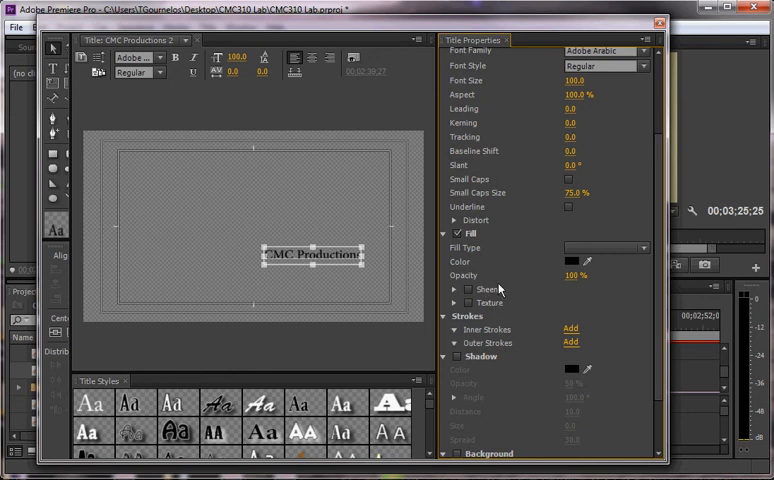
pyautogui.moveTo(508, 290)
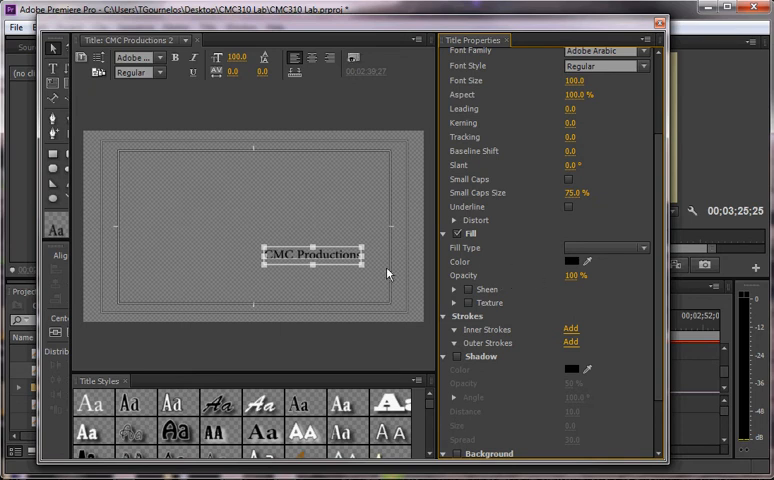
pyautogui.moveTo(280, 240)
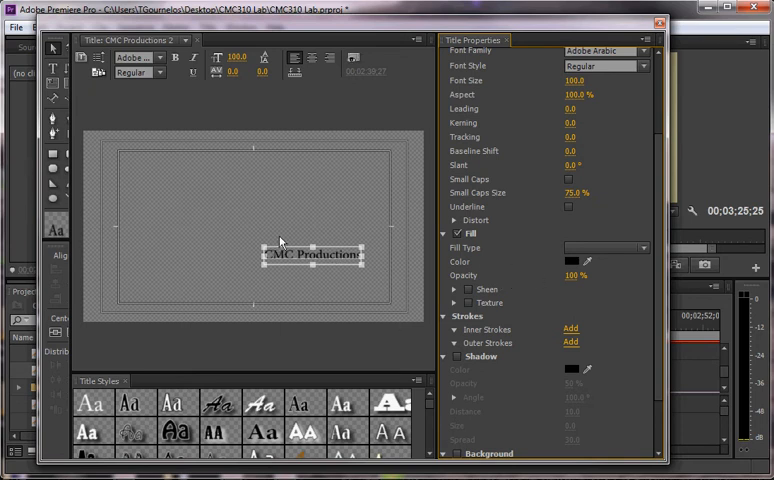
pyautogui.moveTo(544, 308)
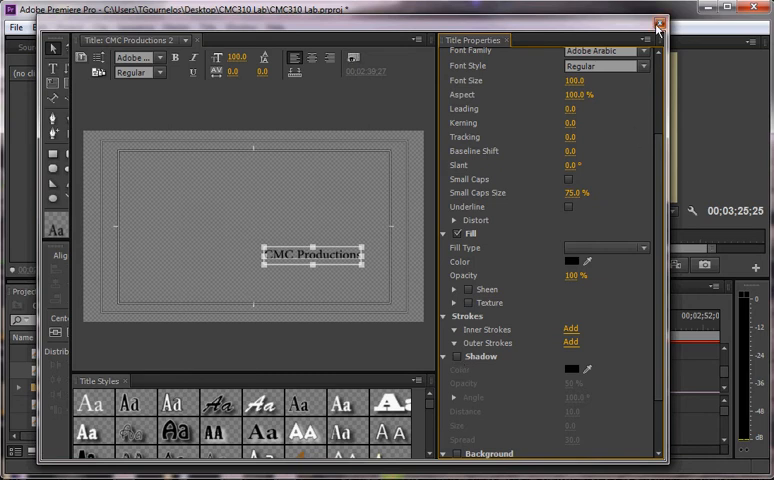
pyautogui.click(658, 24)
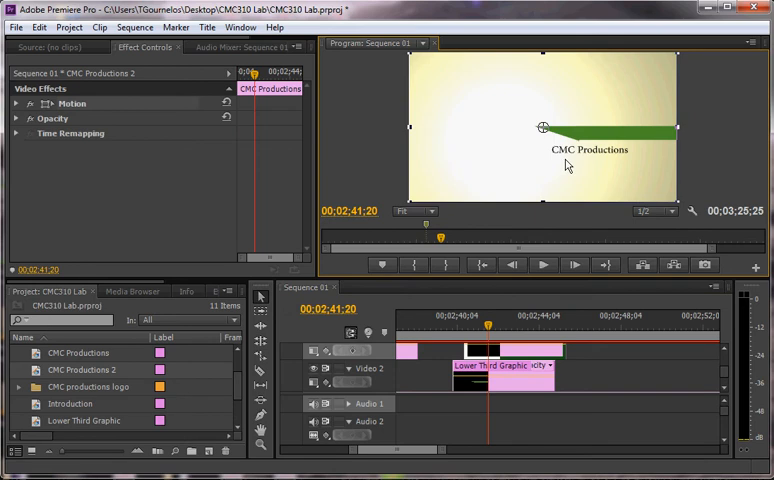
# - Move the Lower Third Graphic clip later on Video 1 and show its Motion settings
pyautogui.moveTo(544, 128); pyautogui.dragTo(580, 162)
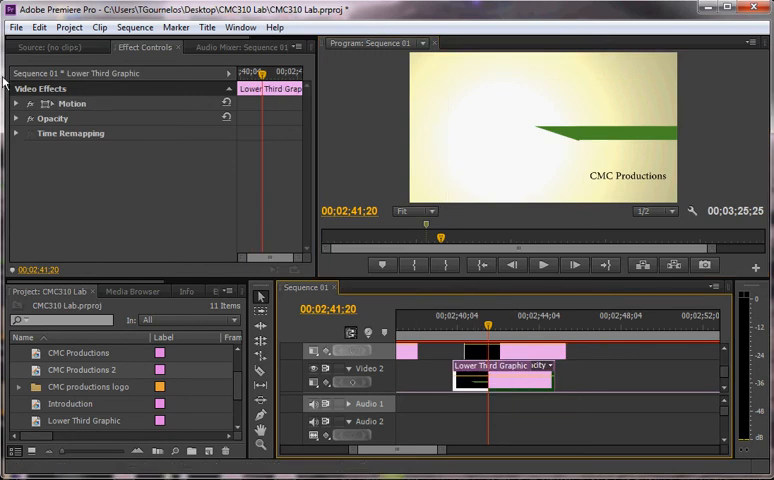
pyautogui.click(16, 104)
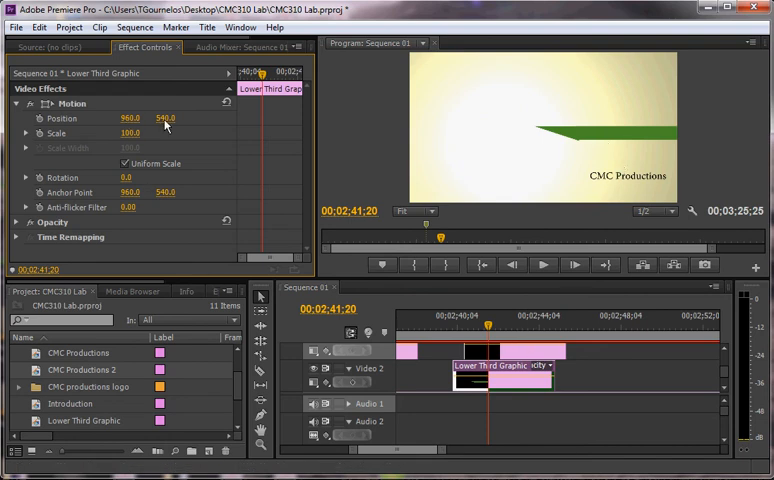
pyautogui.moveTo(168, 124)
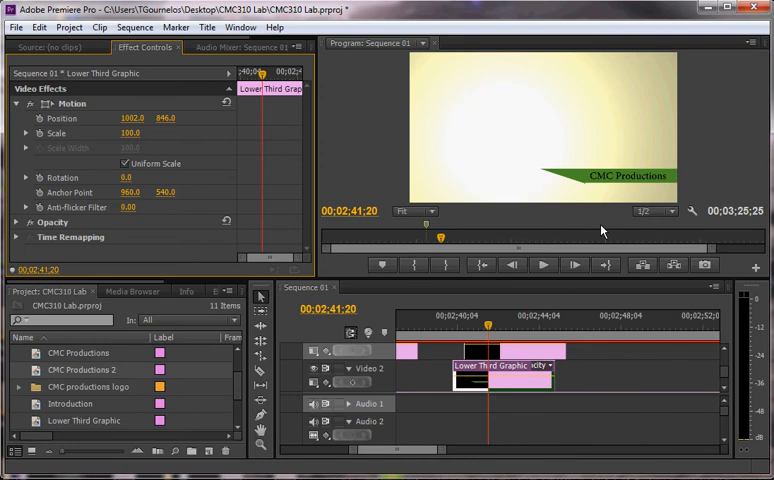
# - Step the playhead back to an earlier frame before selecting the CMC Productions 2 clip
pyautogui.click(454, 328)
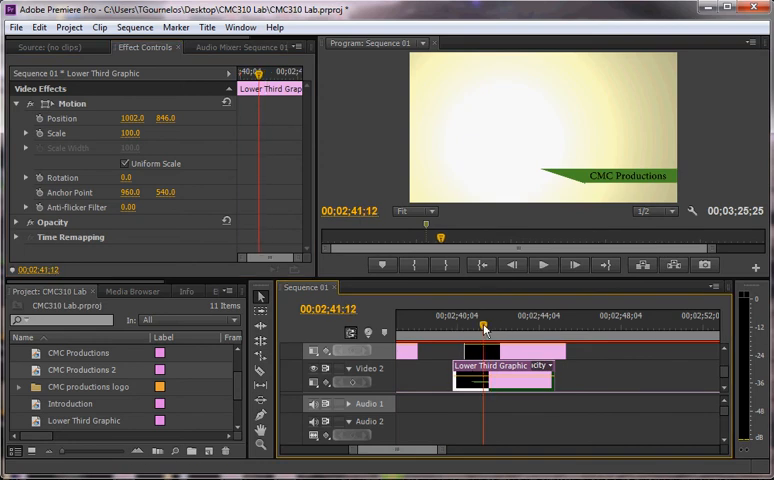
pyautogui.moveTo(484, 340)
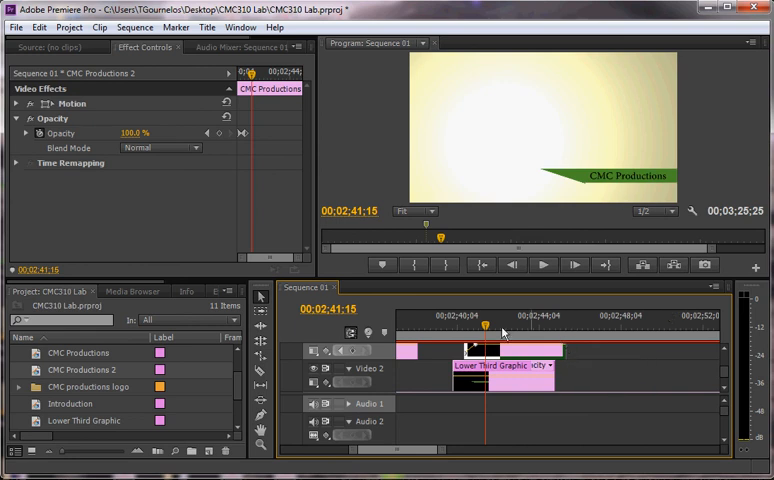
# - Apply Drop Shadow (searched as 'dr') to the title and raise its distance and softness
pyautogui.click(196, 292)
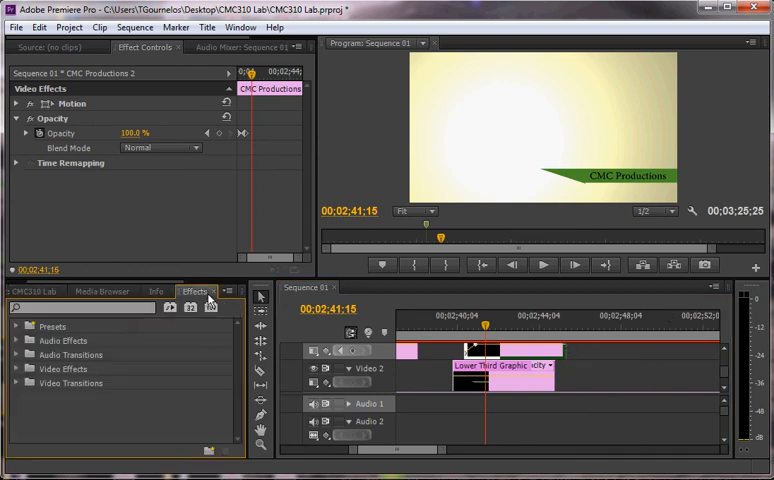
pyautogui.write('drop')
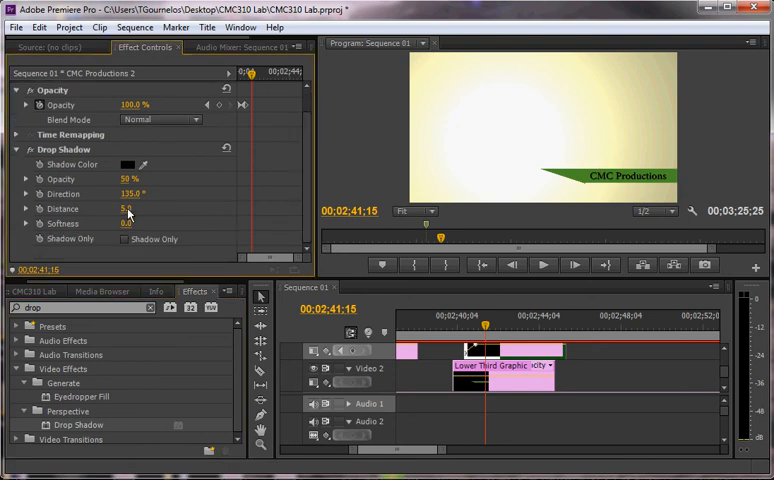
pyautogui.moveTo(124, 208); pyautogui.dragTo(144, 208)
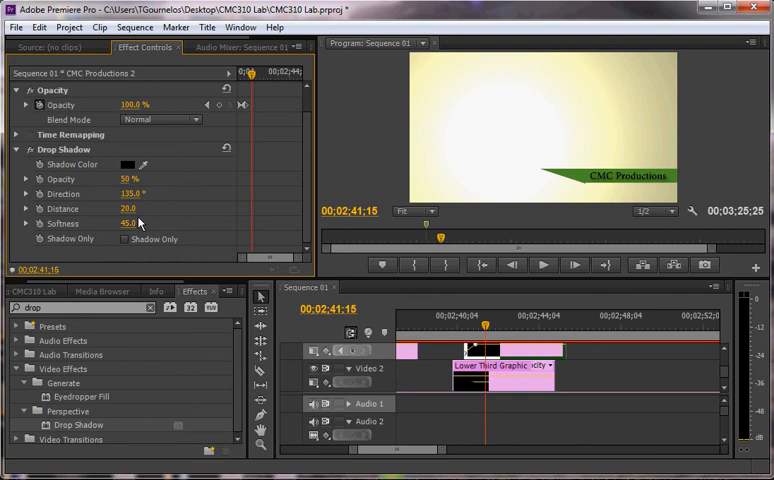
pyautogui.moveTo(594, 192)
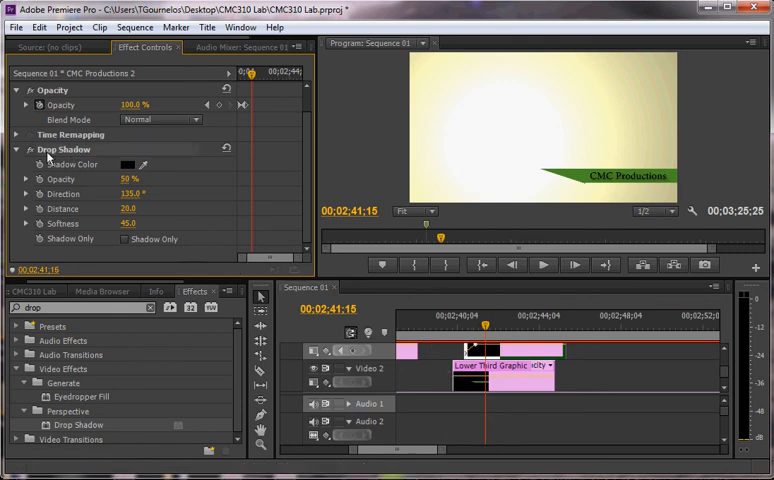
# - Copy the title's Drop Shadow and paste it onto the Lower Third Graphic clip
pyautogui.rightClick(56, 148)
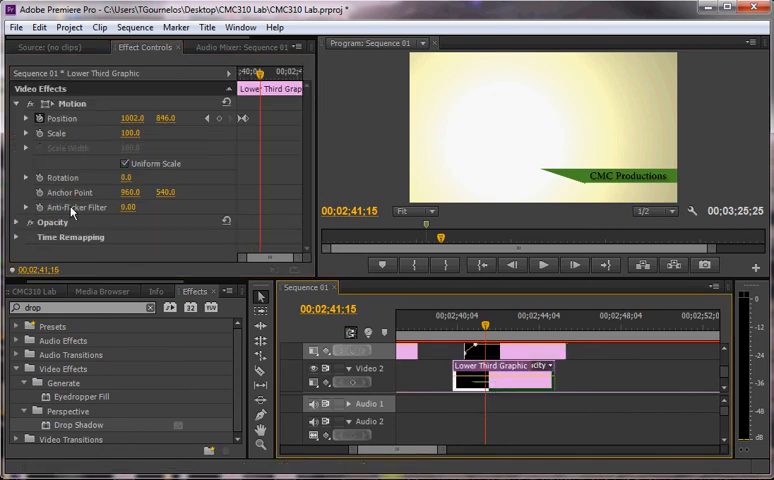
pyautogui.rightClick(76, 222)
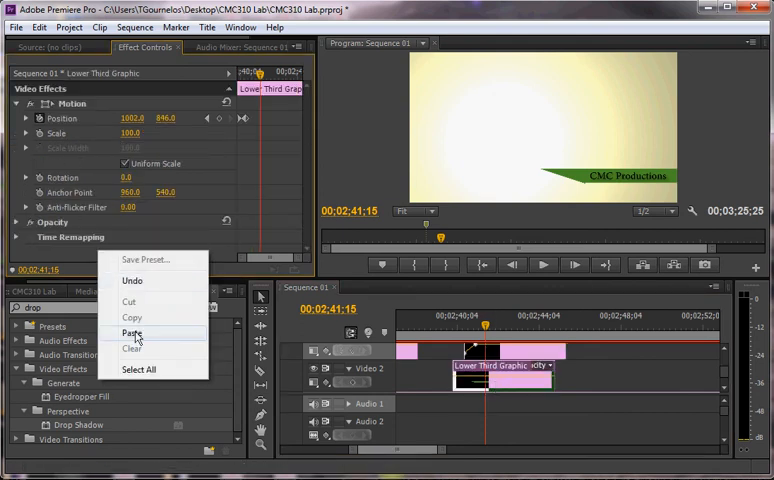
pyautogui.click(132, 332)
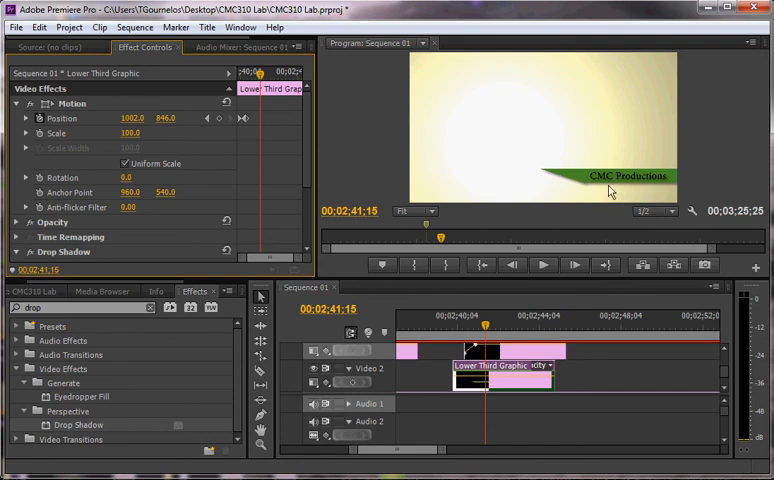
pyautogui.moveTo(518, 172)
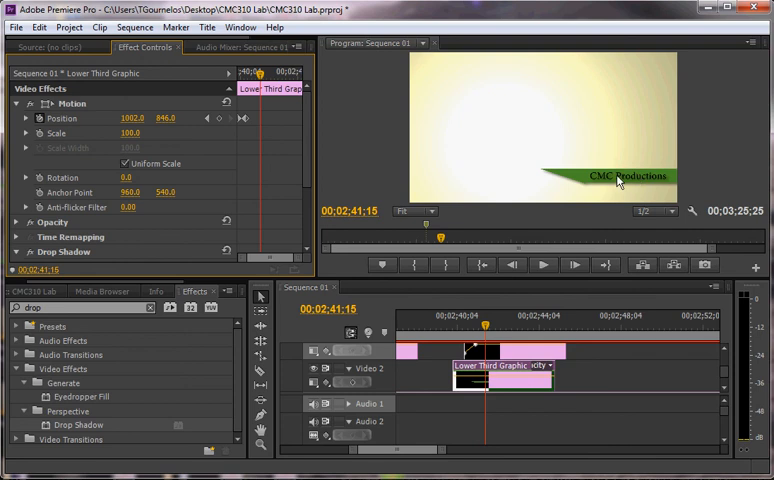
pyautogui.moveTo(578, 184)
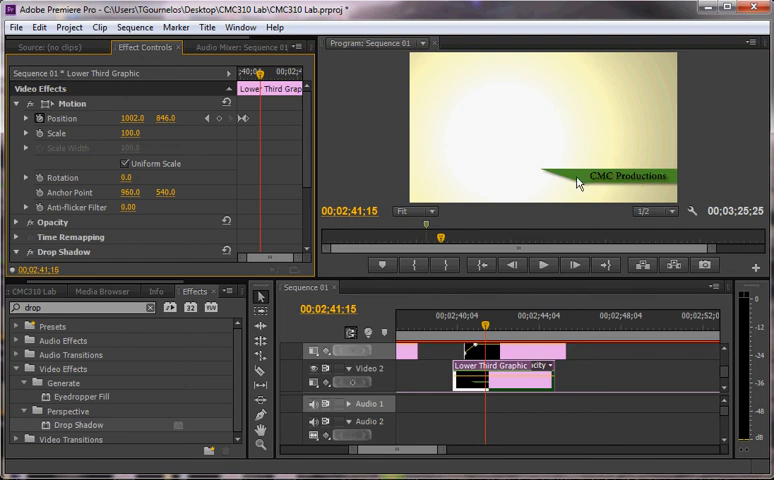